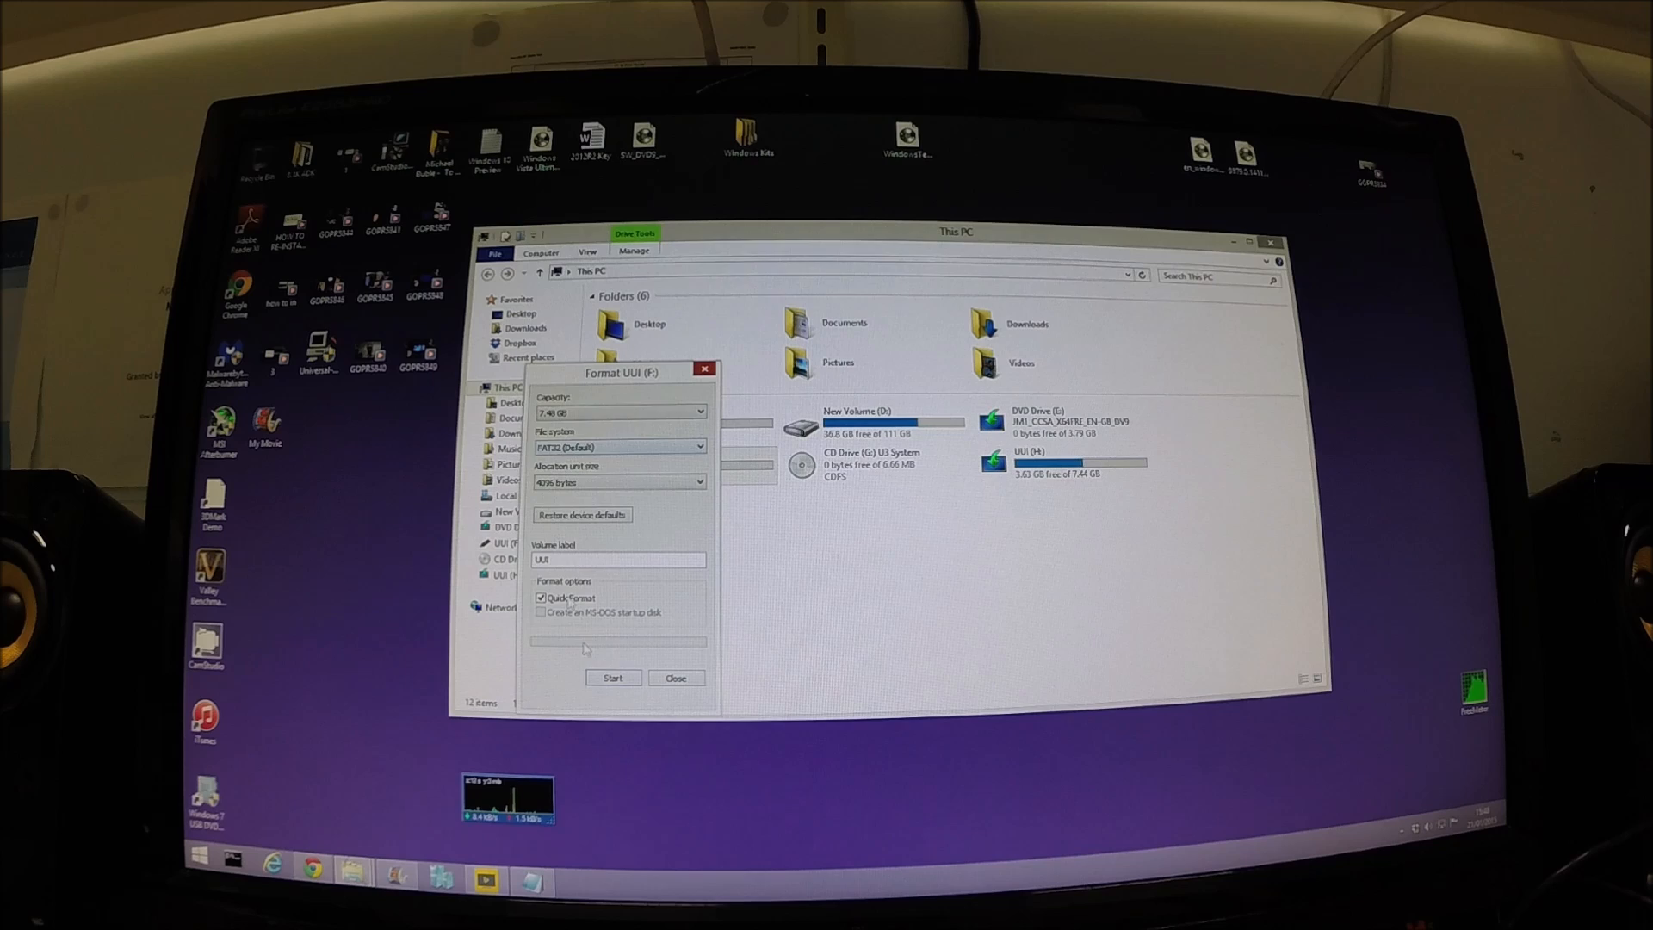
# Start the quick FAT32 format of the UUI (F:) drive.
pyautogui.click(675, 678)
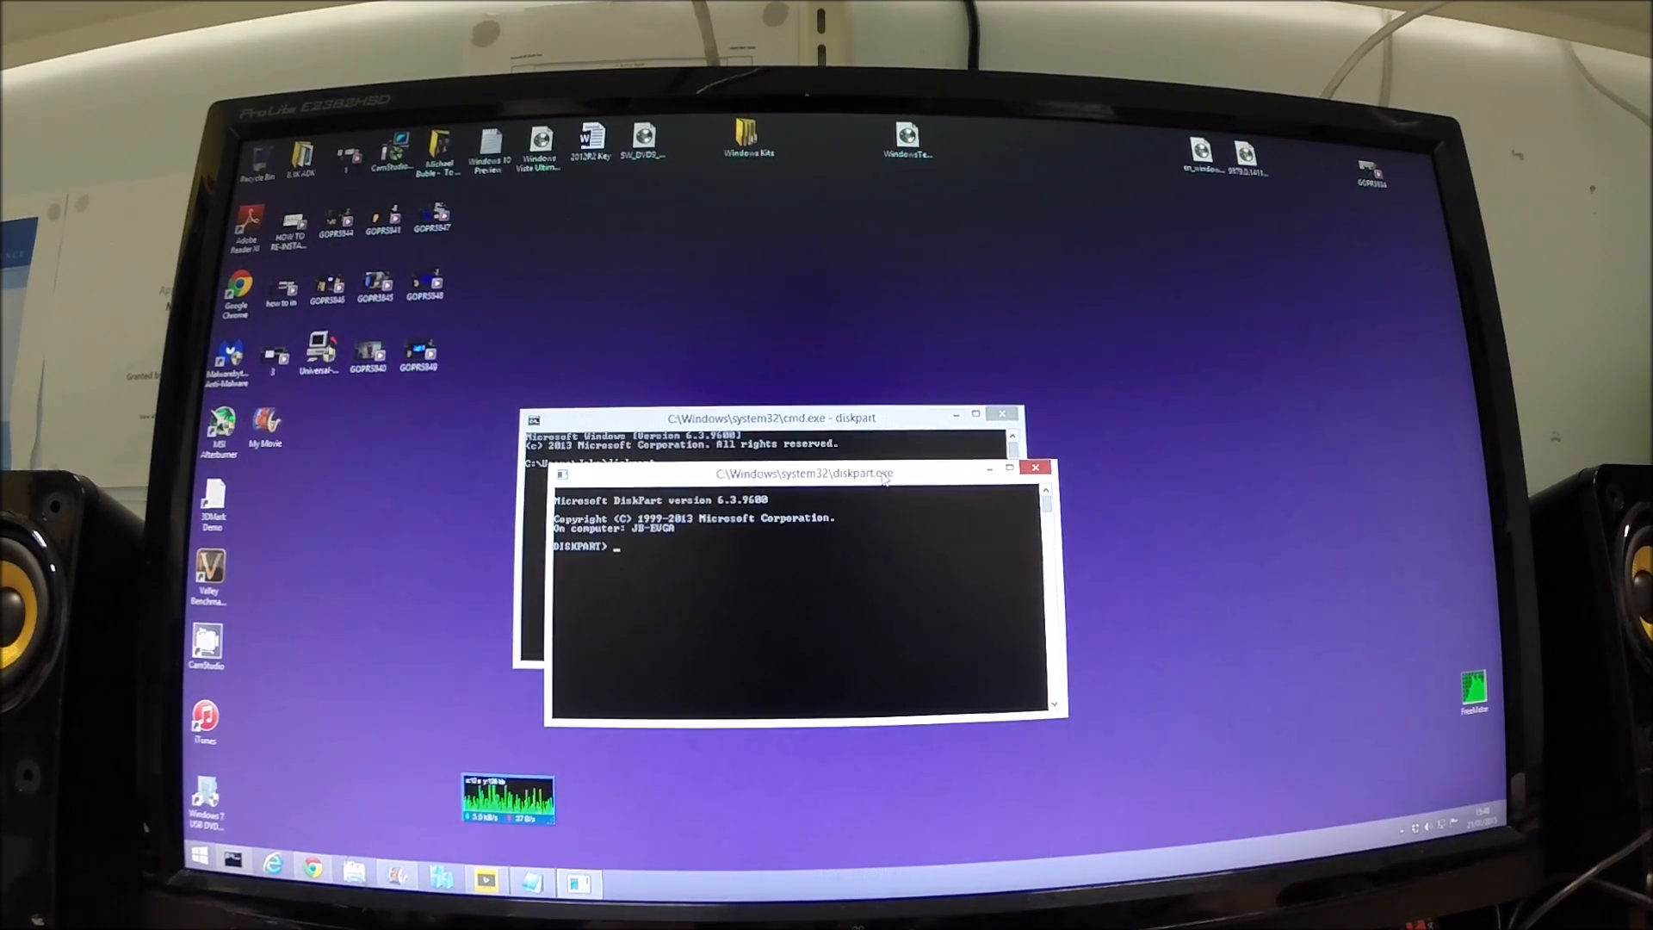
# List disks, select disk 3, clean it, create a primary partition and format it.
pyautogui.write('list disk')
pyautogui.write('format fs')
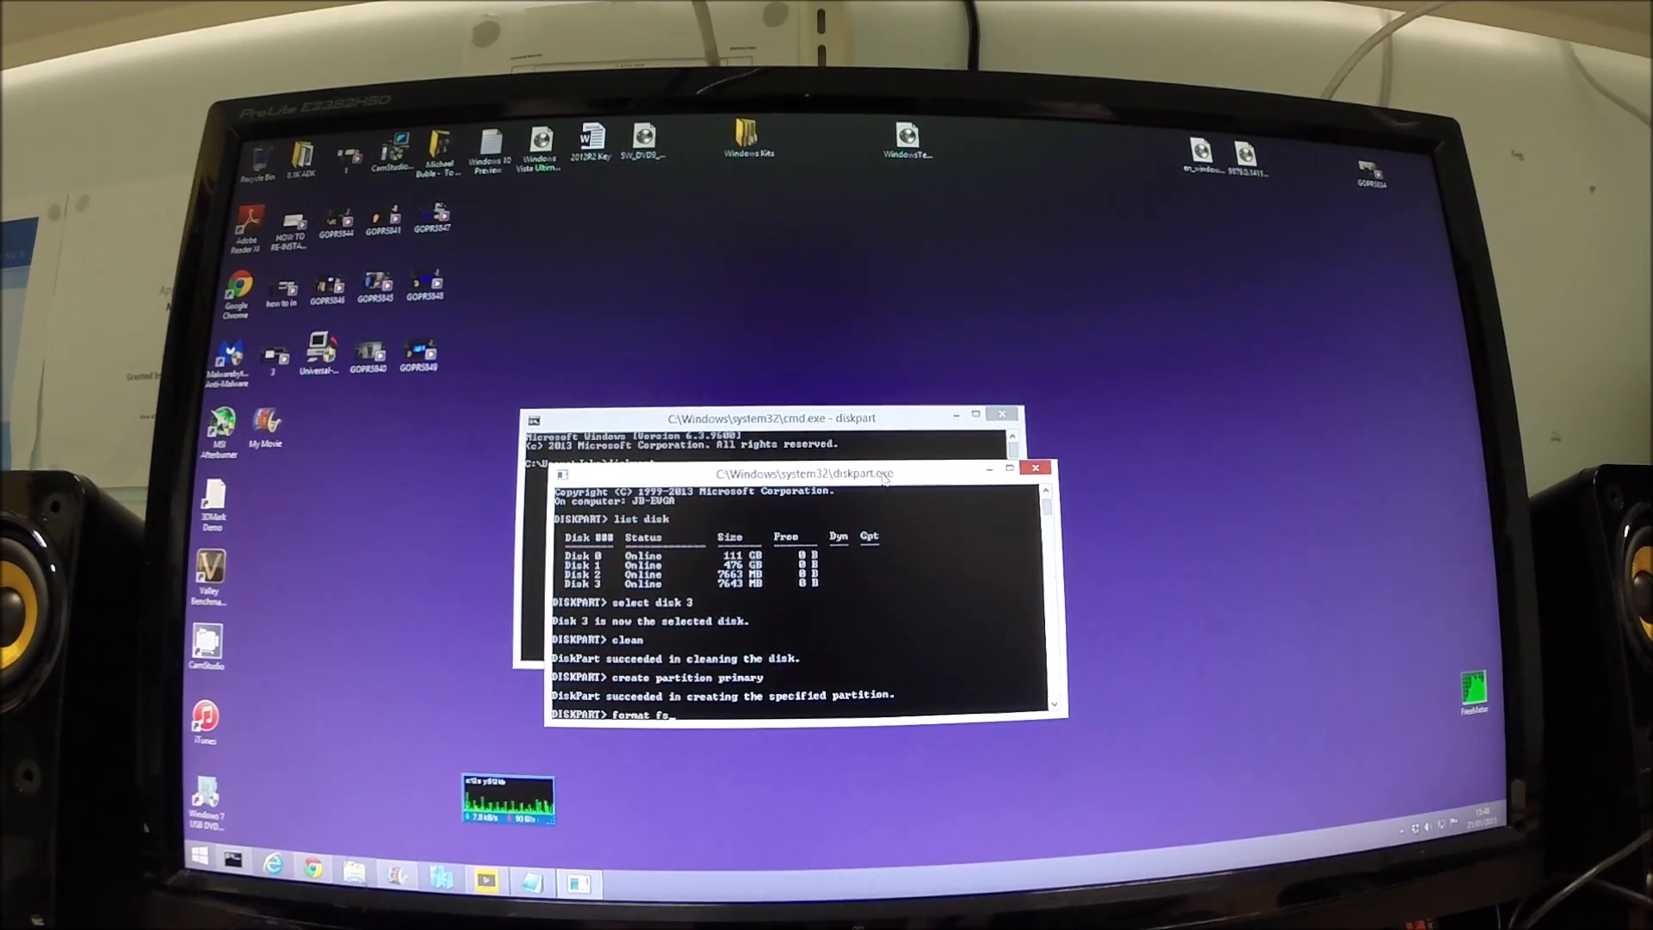
pyautogui.write('=f')
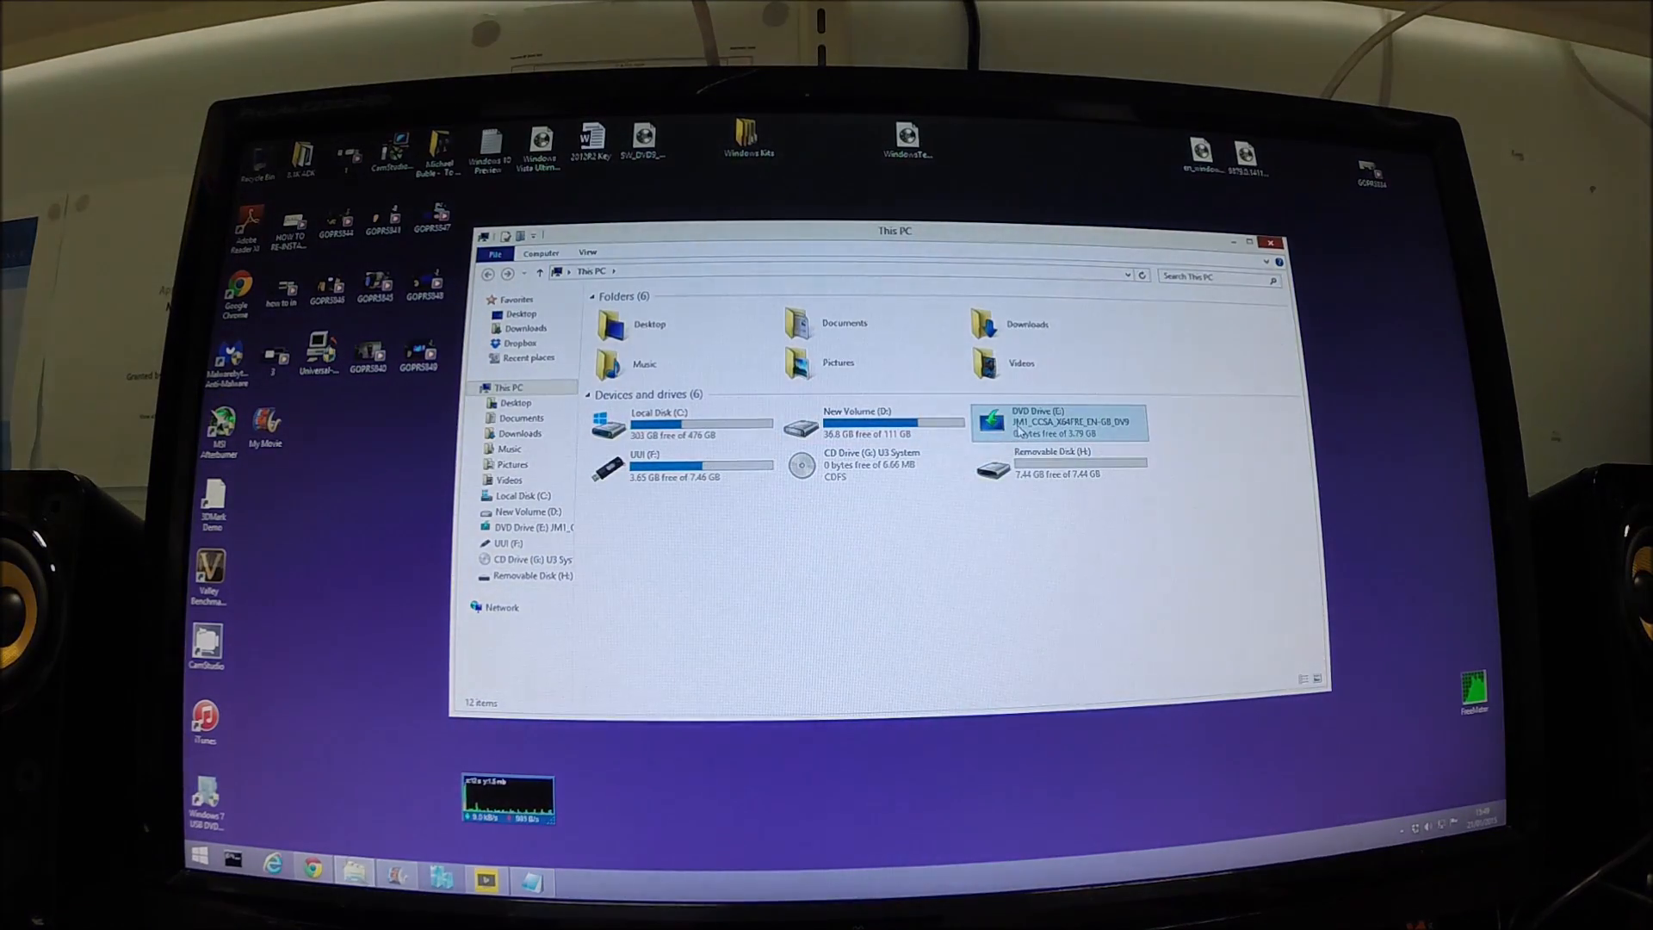
# Copy all files from DVD Drive (E:) to Removable Disk (H:), progress window moved aside.
pyautogui.doubleClick(1055, 423)
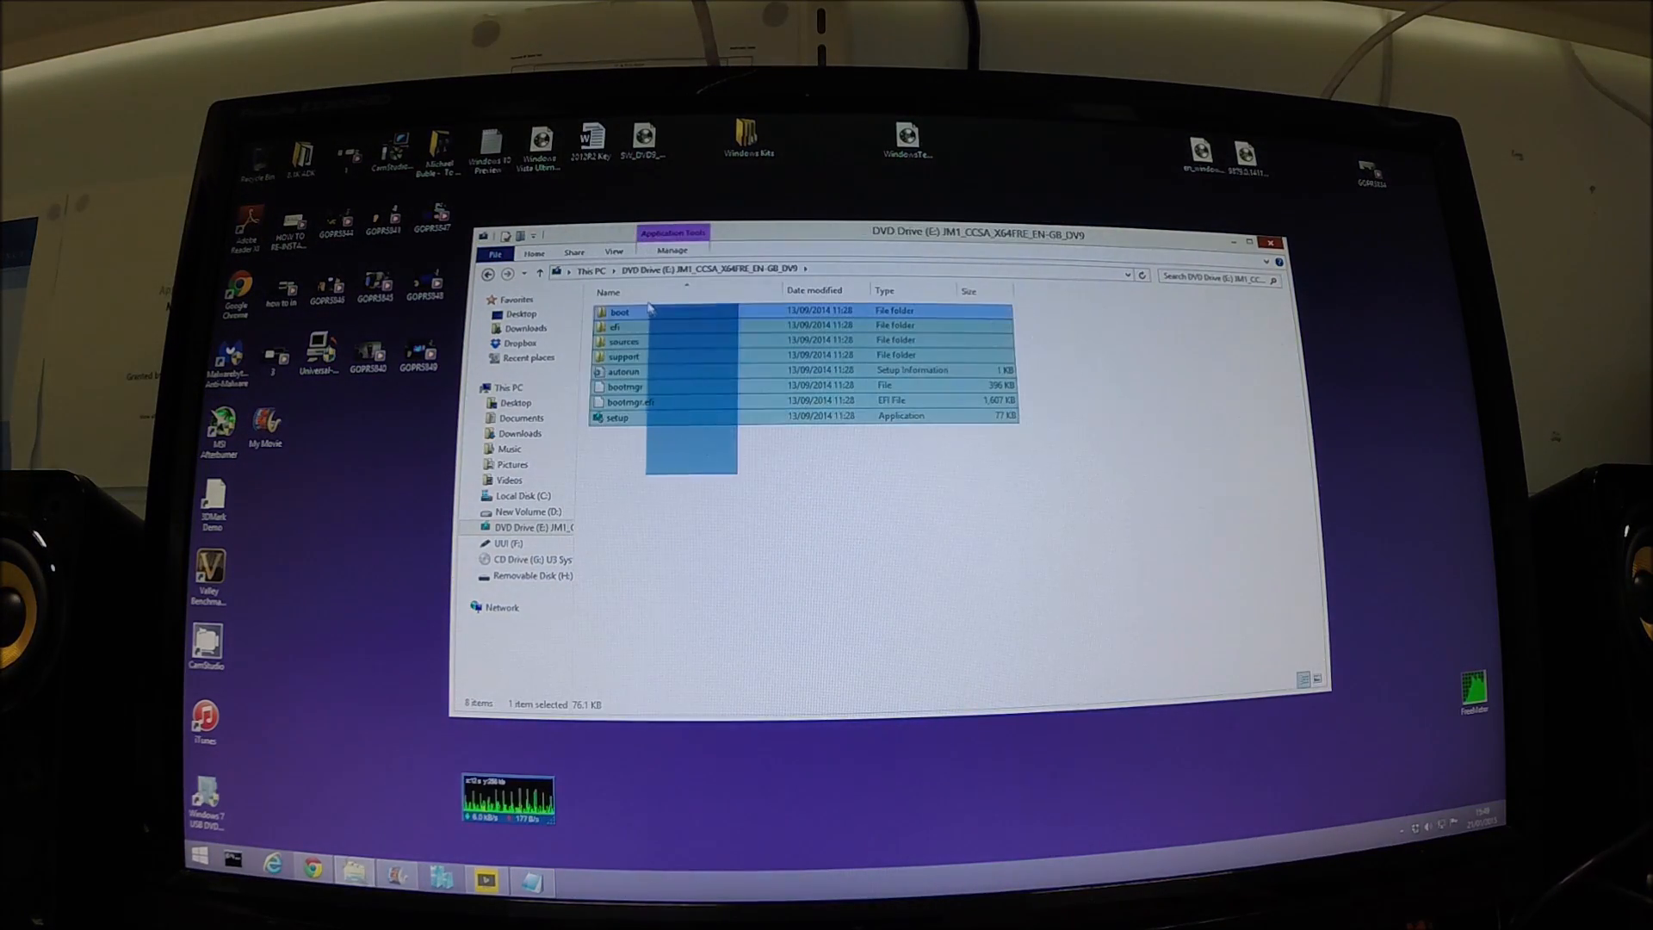
pyautogui.click(513, 385)
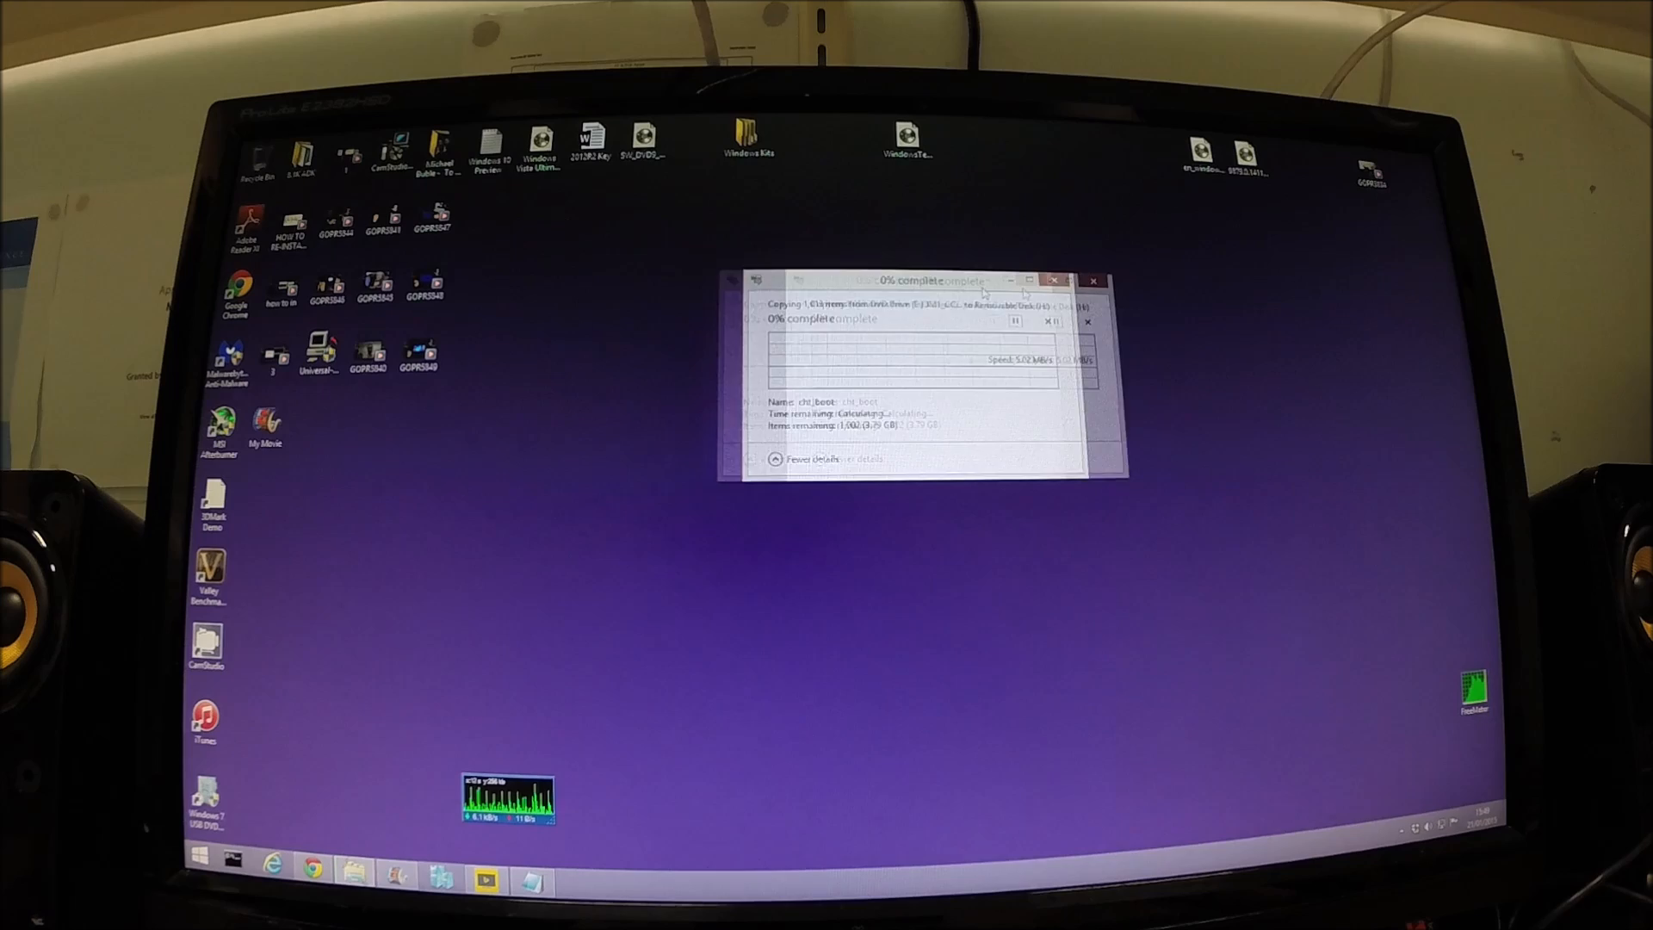
pyautogui.moveTo(923, 280); pyautogui.dragTo(1276, 269)
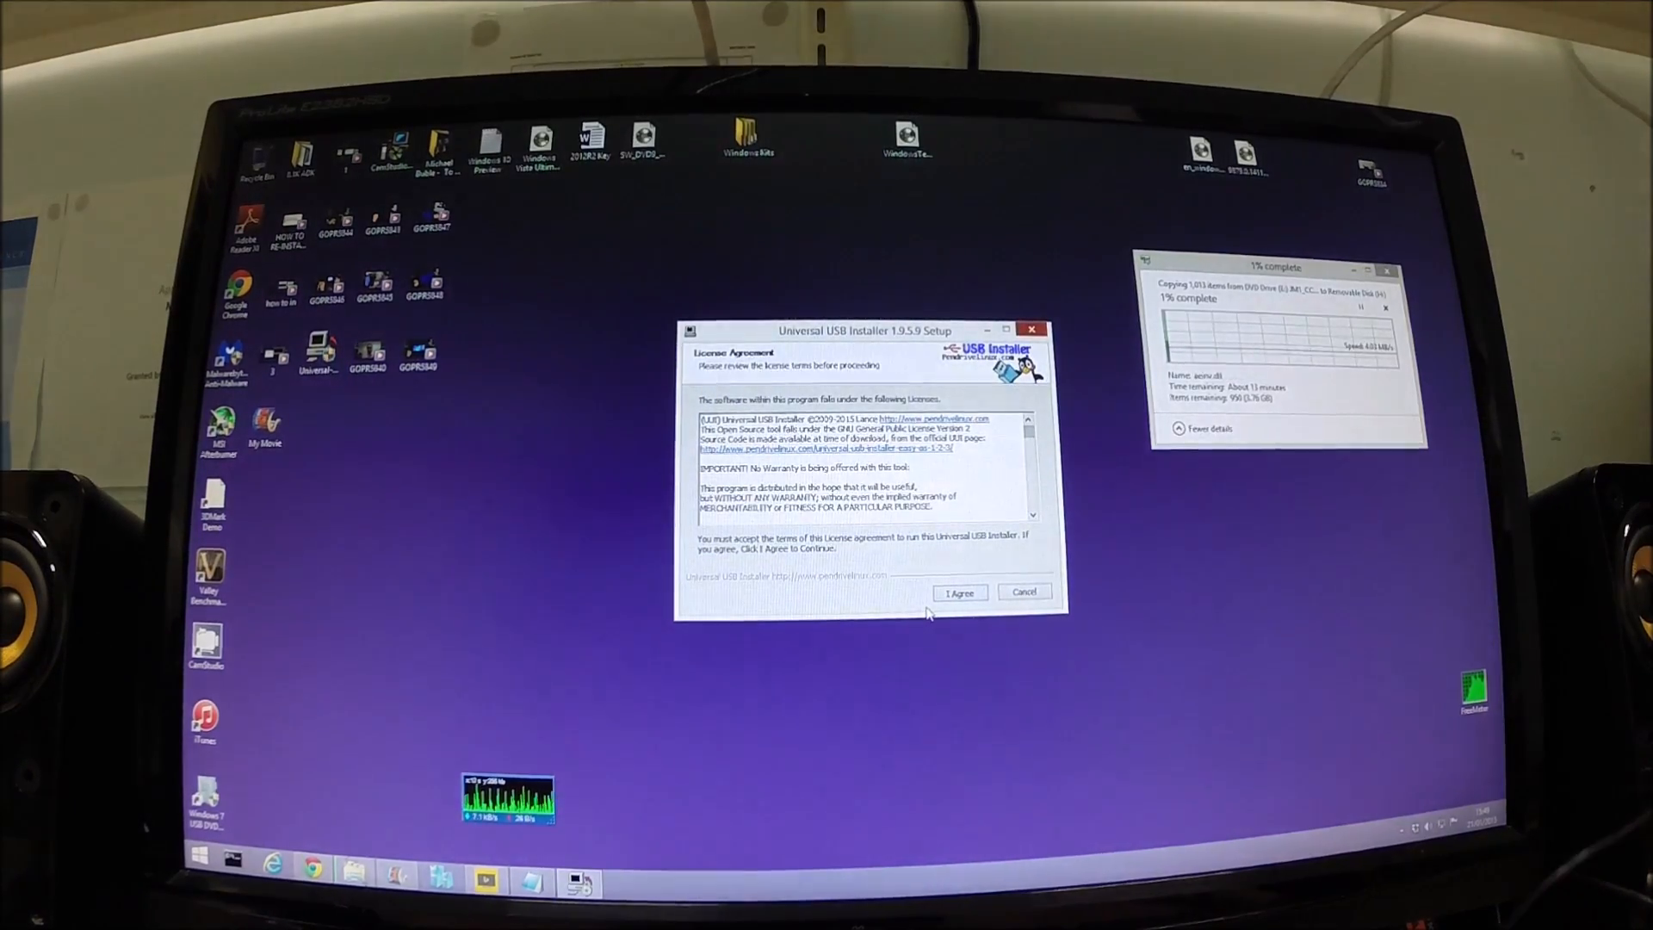
# Accept the license and choose Windows 8 Installer with the Technical Preview ISO on F:\UUI 7GB.
pyautogui.click(961, 592)
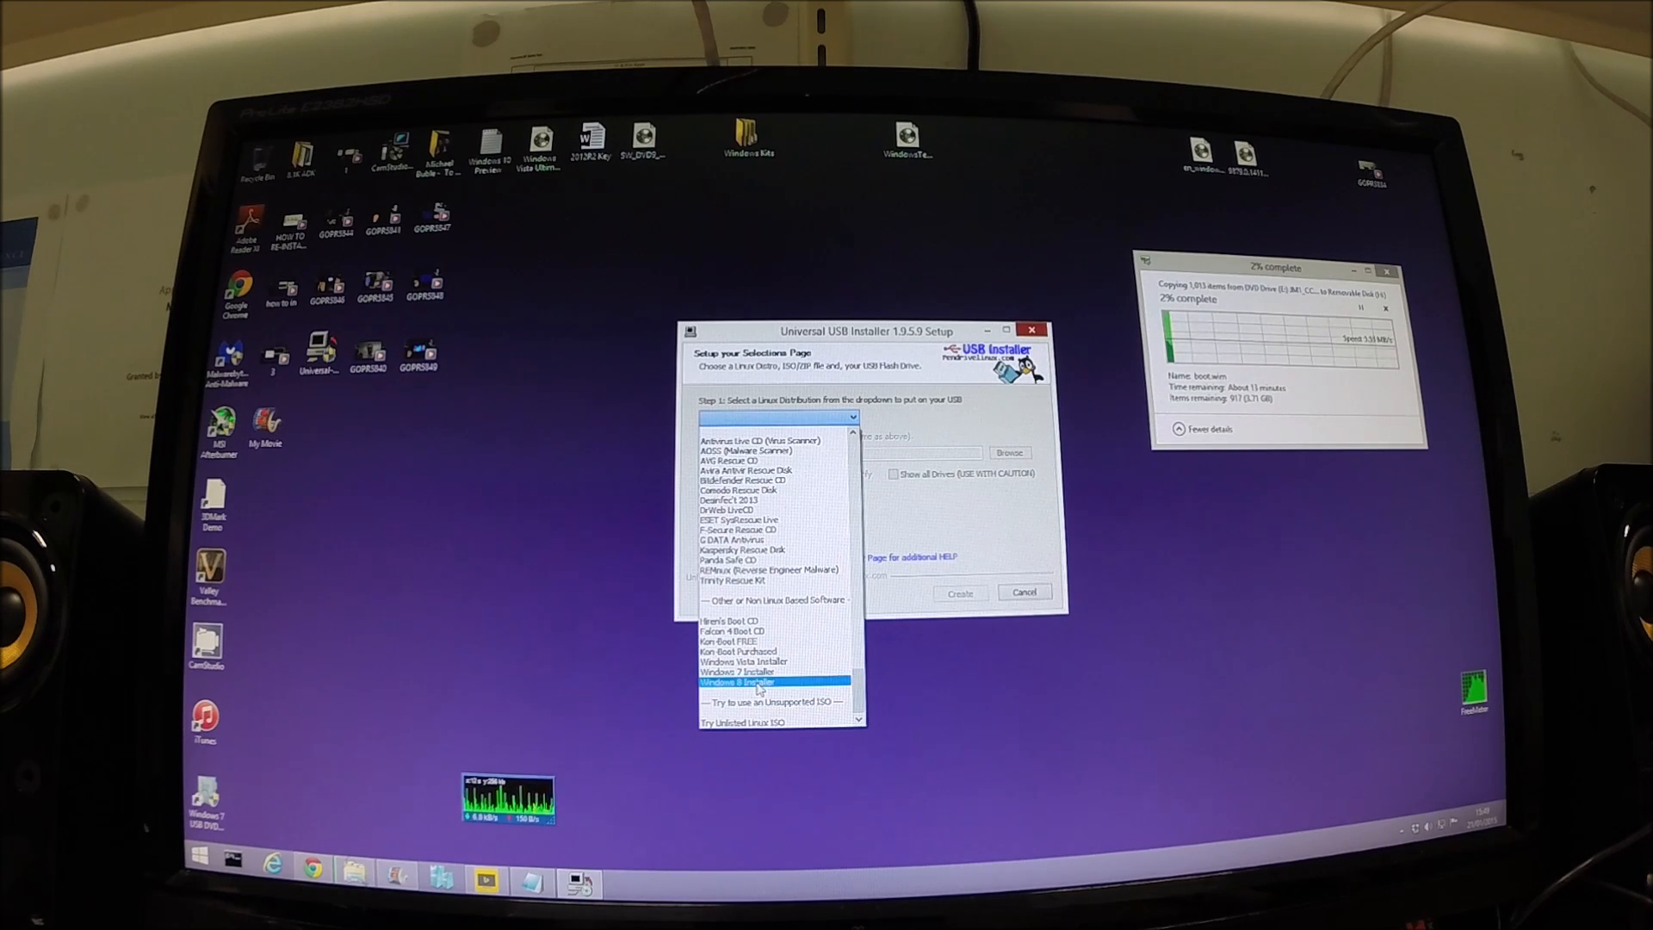
pyautogui.click(736, 682)
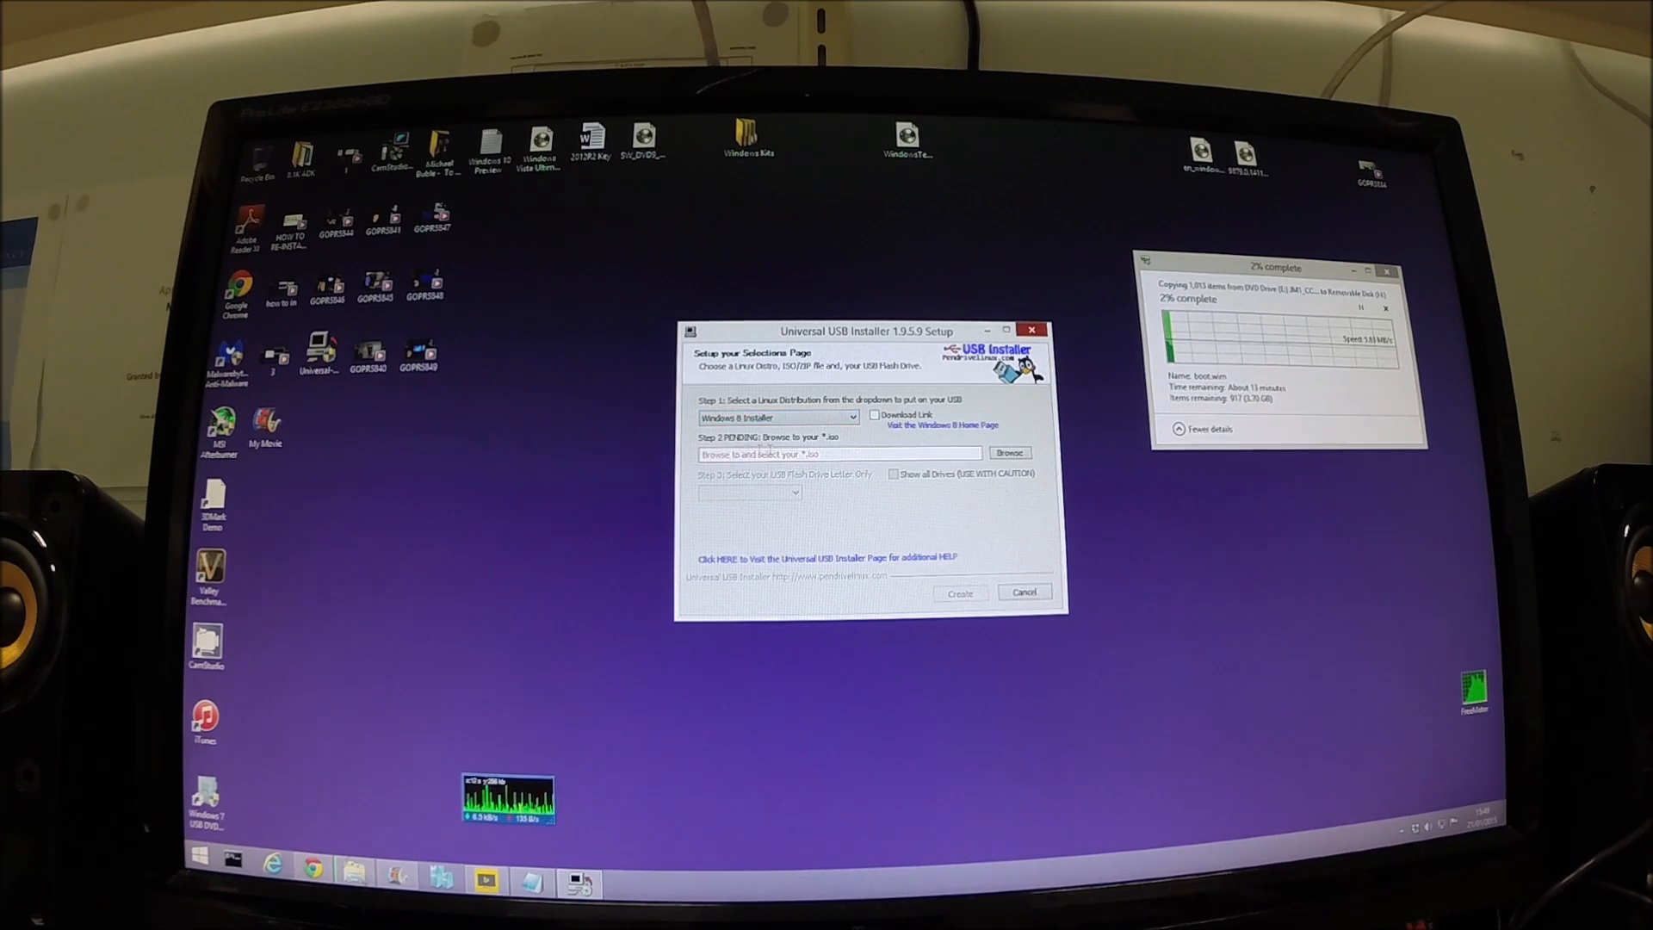
pyautogui.click(1009, 451)
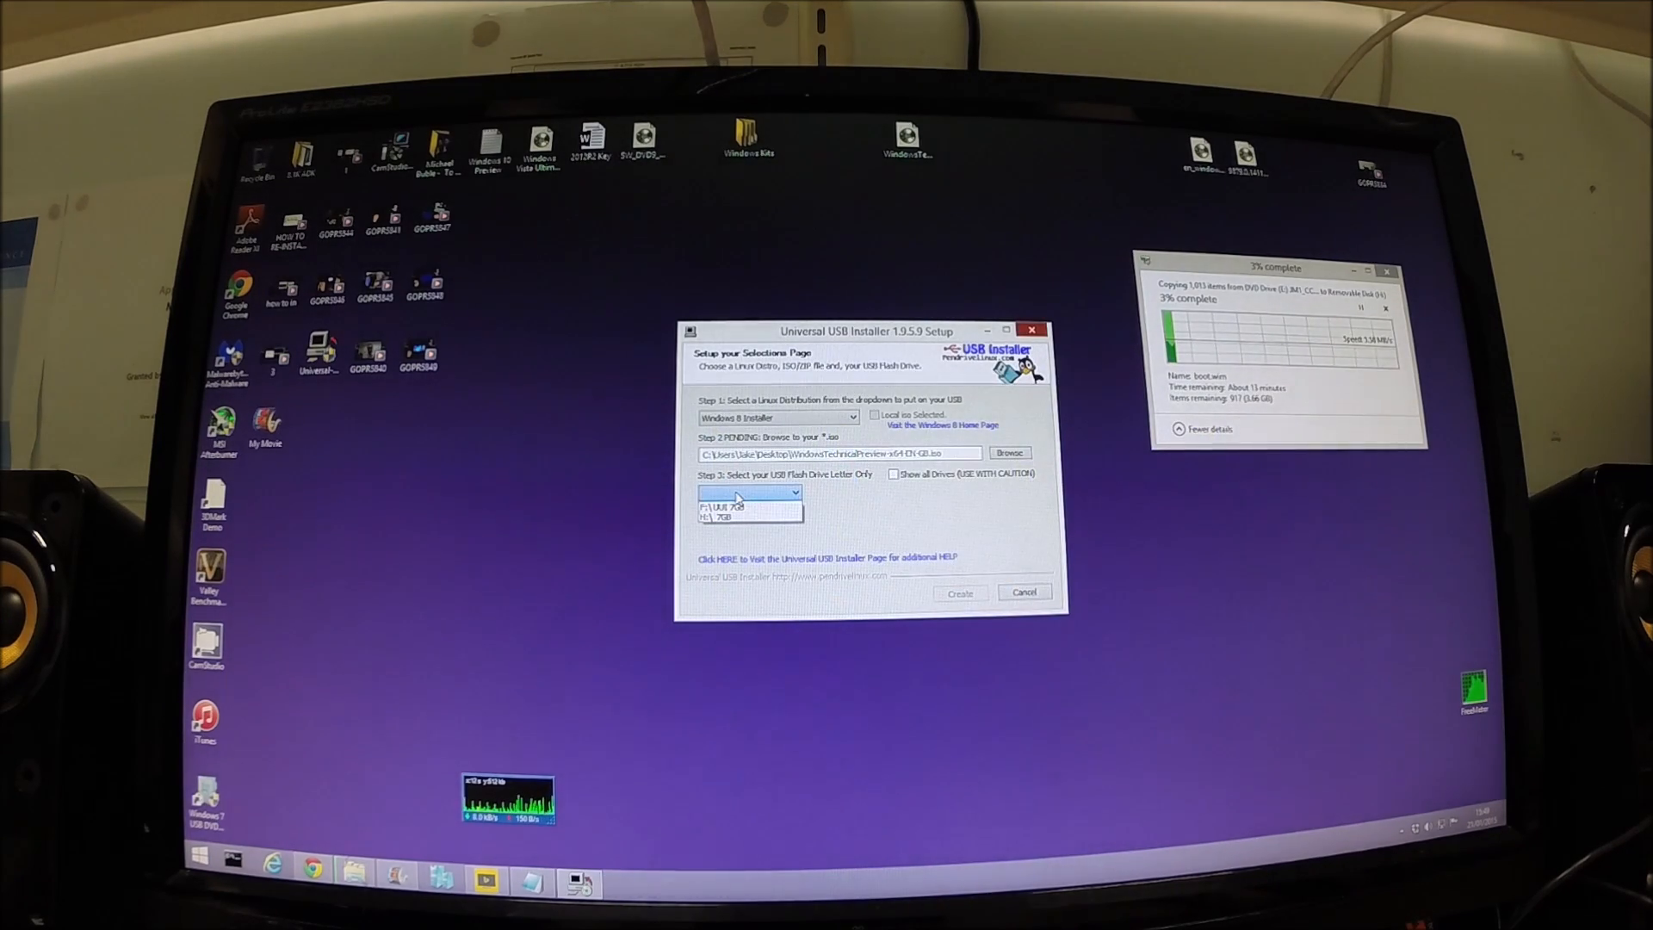
pyautogui.click(737, 506)
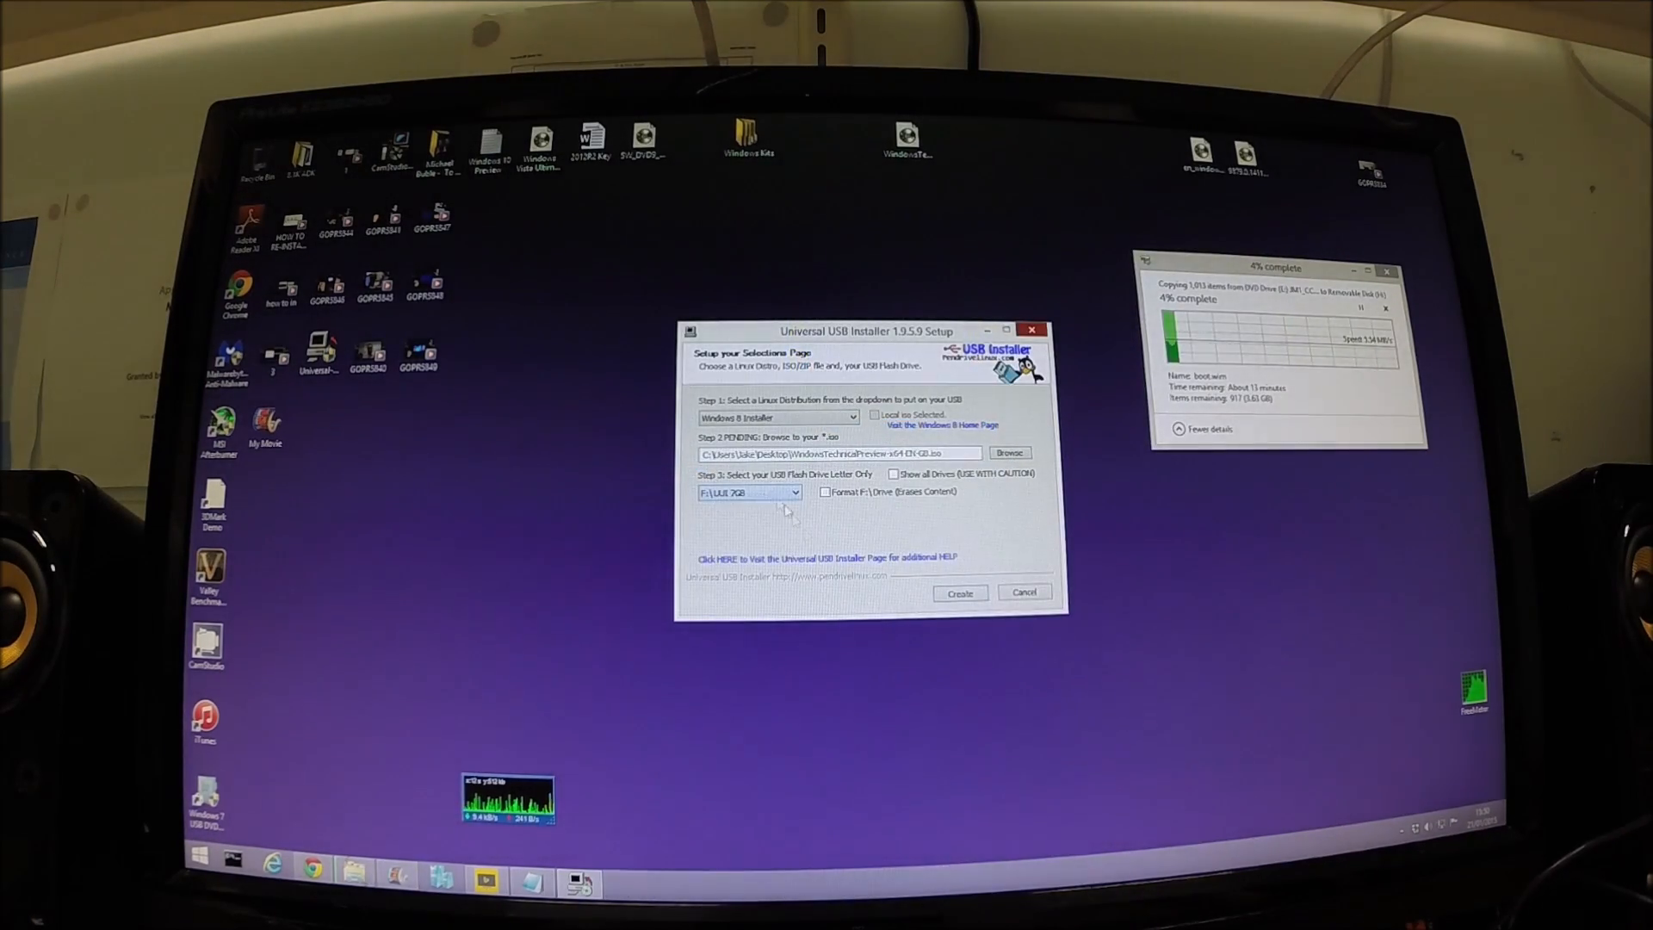
# Create the bootable stick and confirm overwriting drive F:.
pyautogui.click(961, 593)
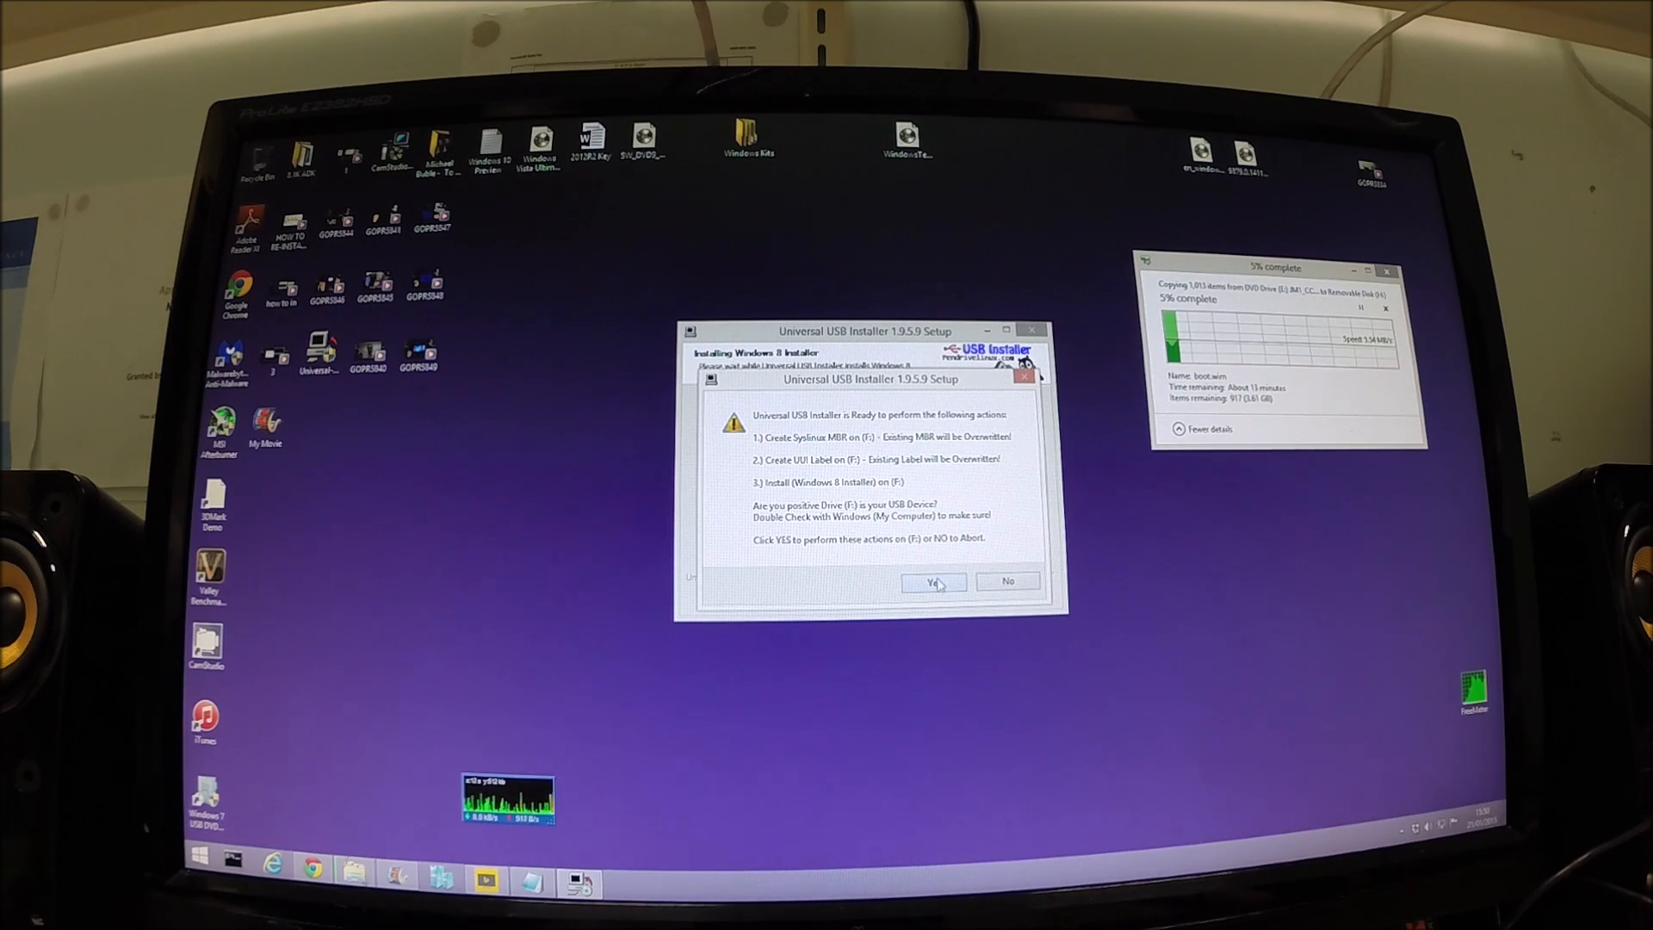
pyautogui.click(933, 582)
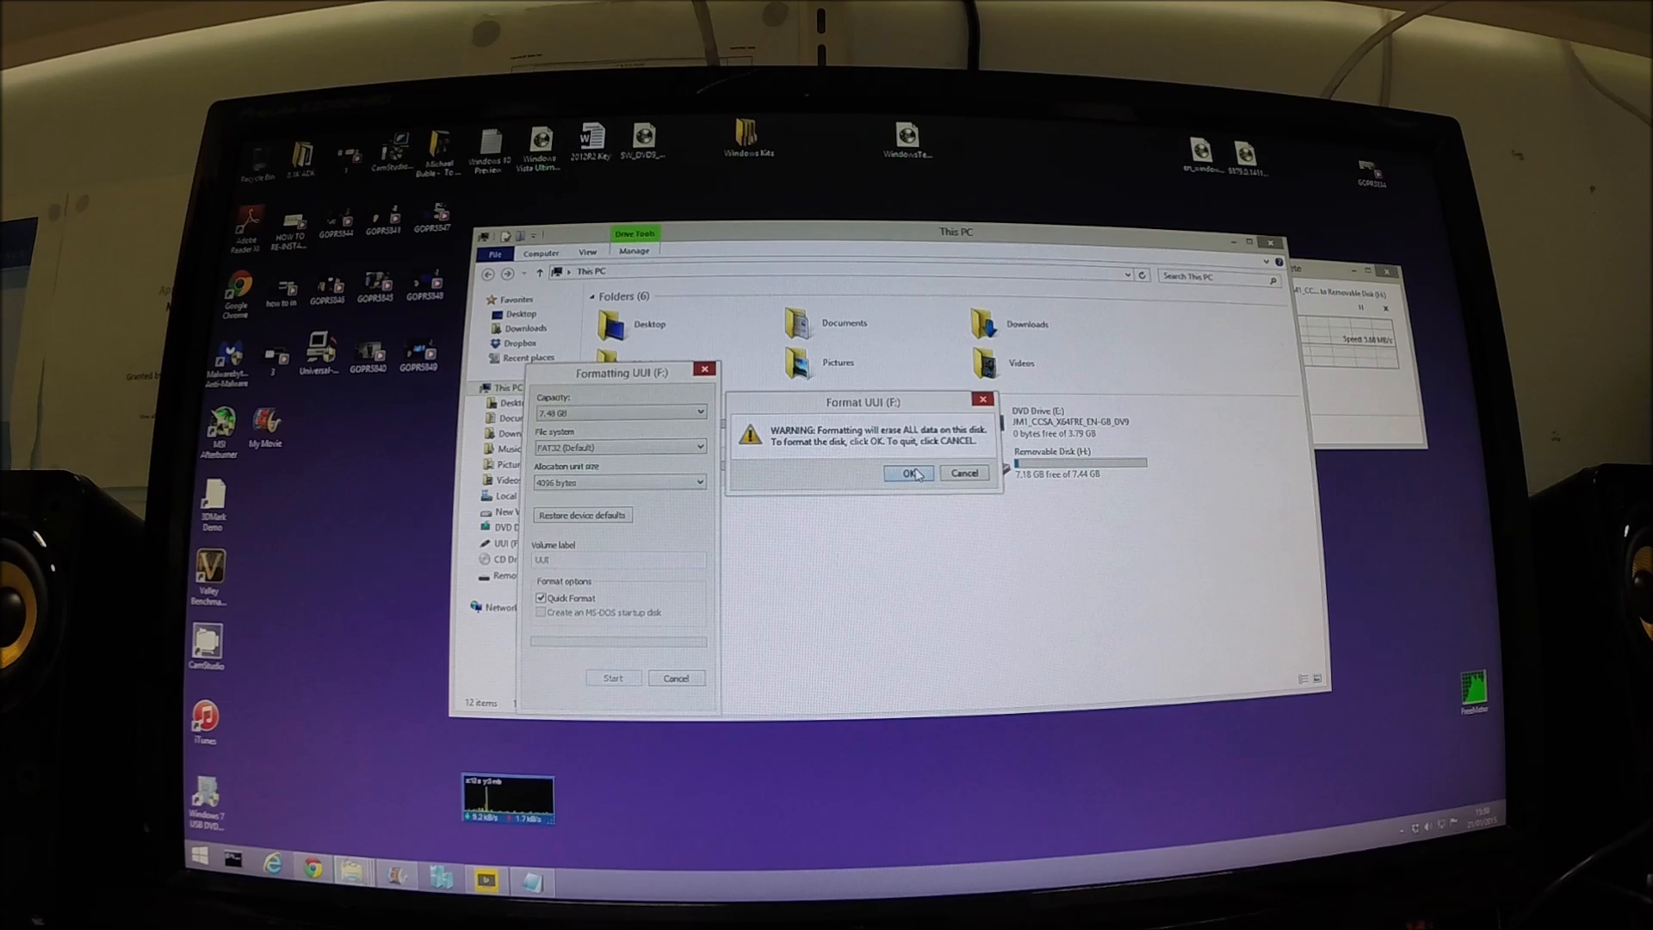
# Confirm erasing UUI (F:) and acknowledge the Format Complete message.
pyautogui.click(906, 472)
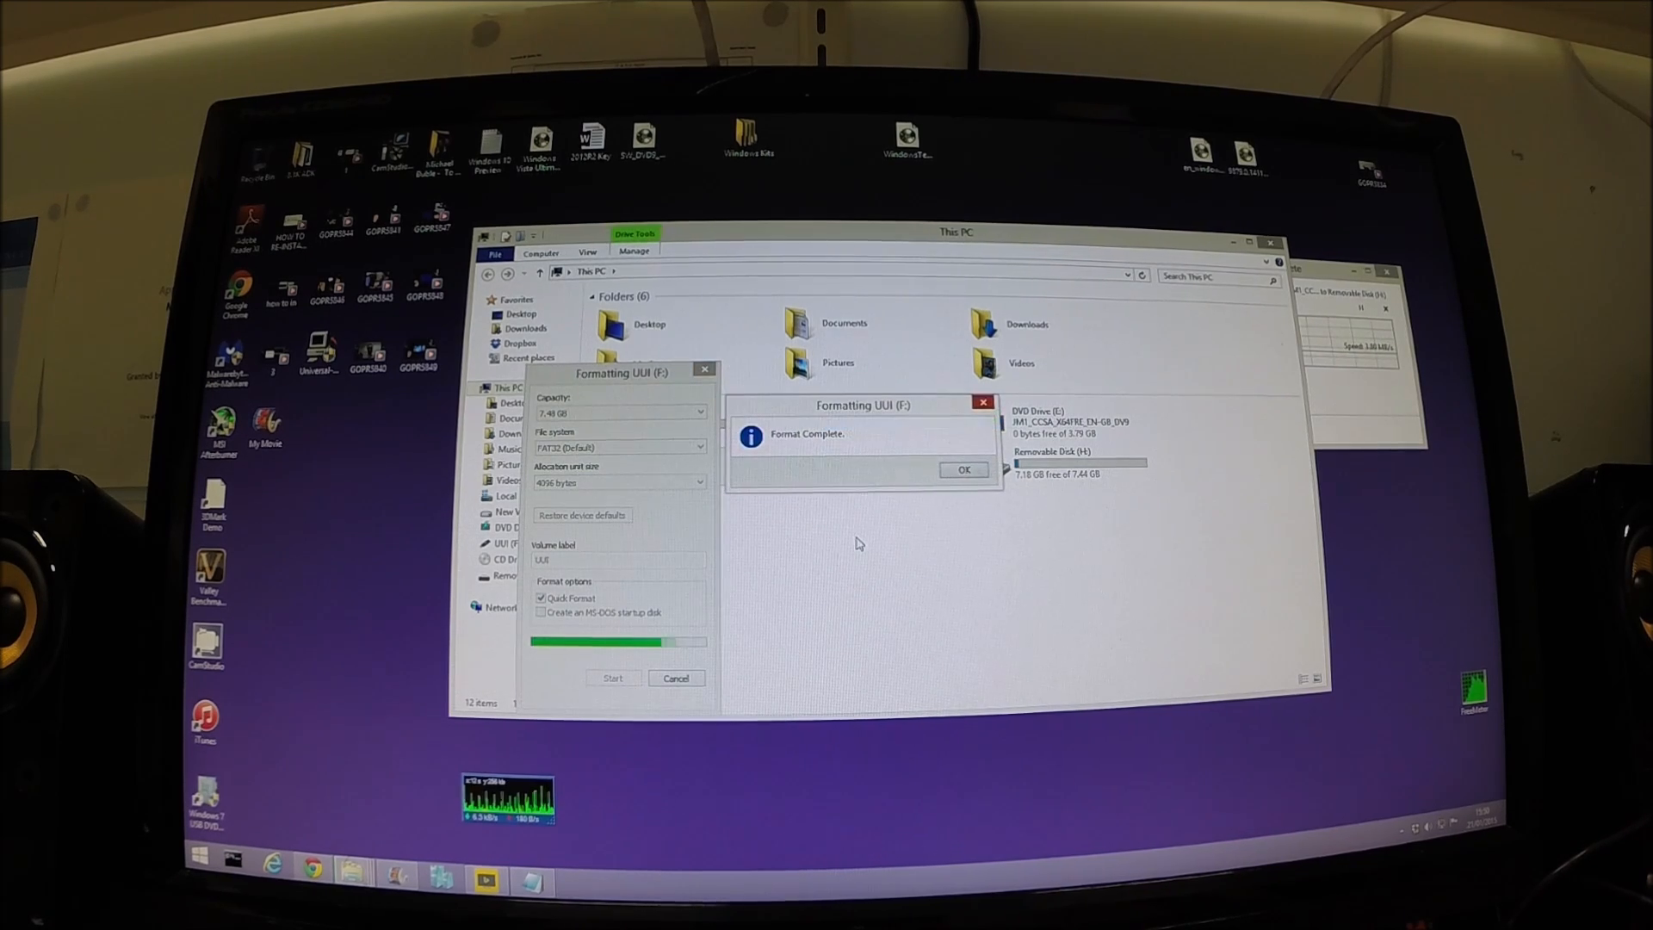
pyautogui.click(962, 468)
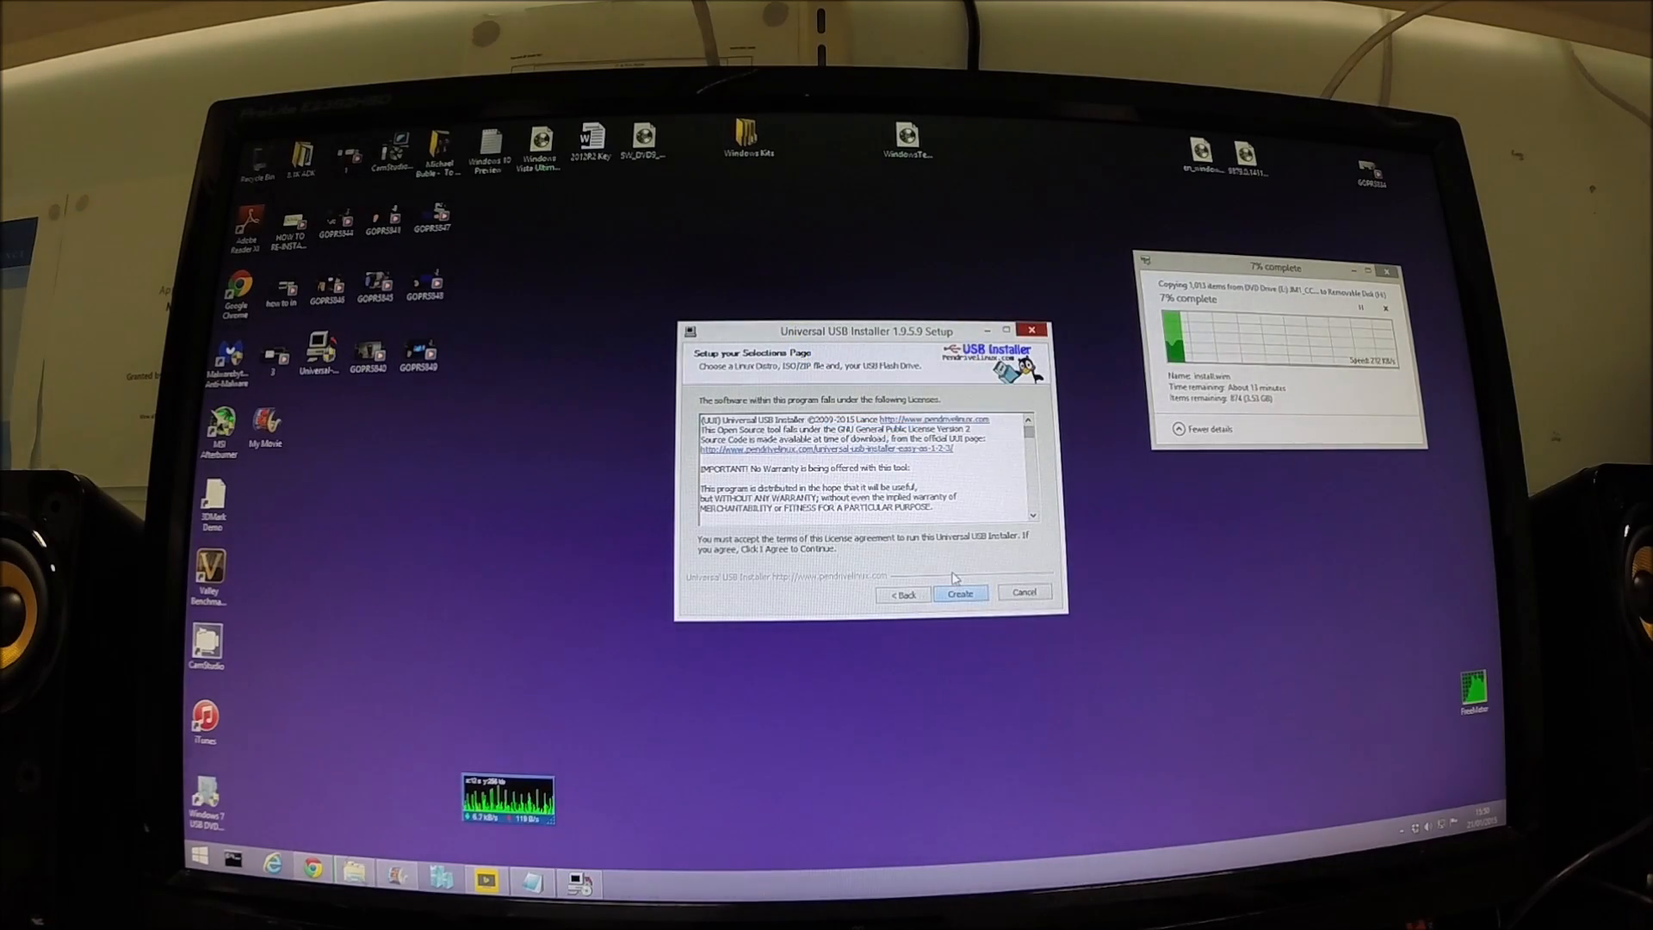
# Accept the license, pick Windows 8 Installer with the WindowsTechnicalPreview-x64-EN-GB ISO on F:, and create.
pyautogui.click(961, 592)
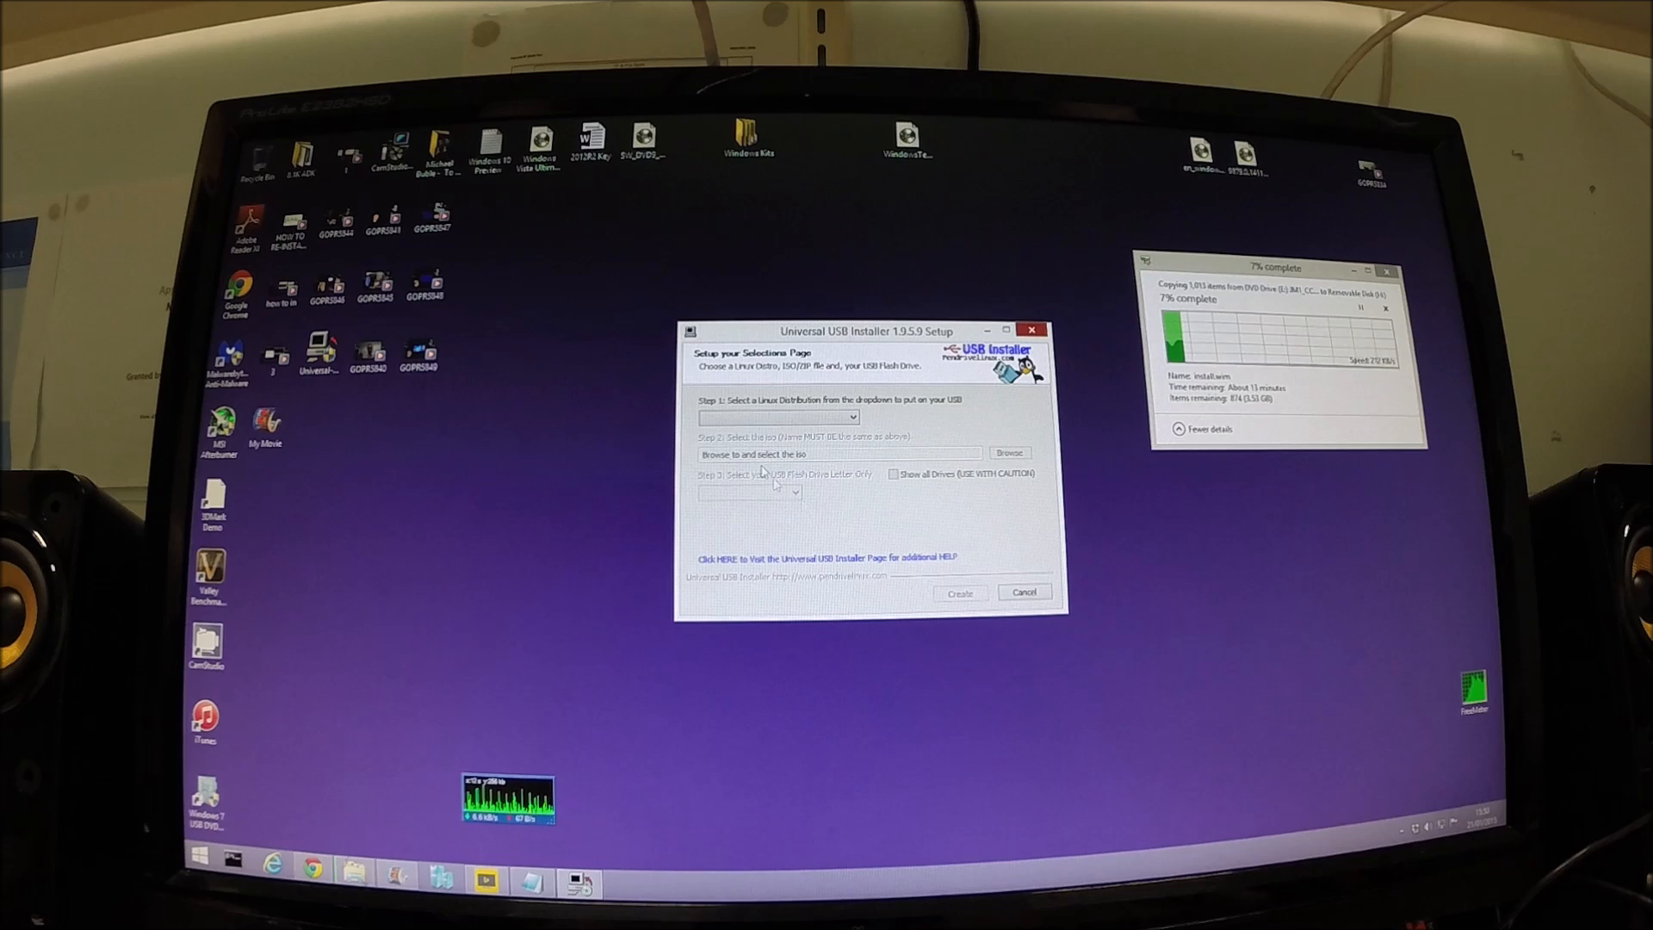
pyautogui.click(850, 416)
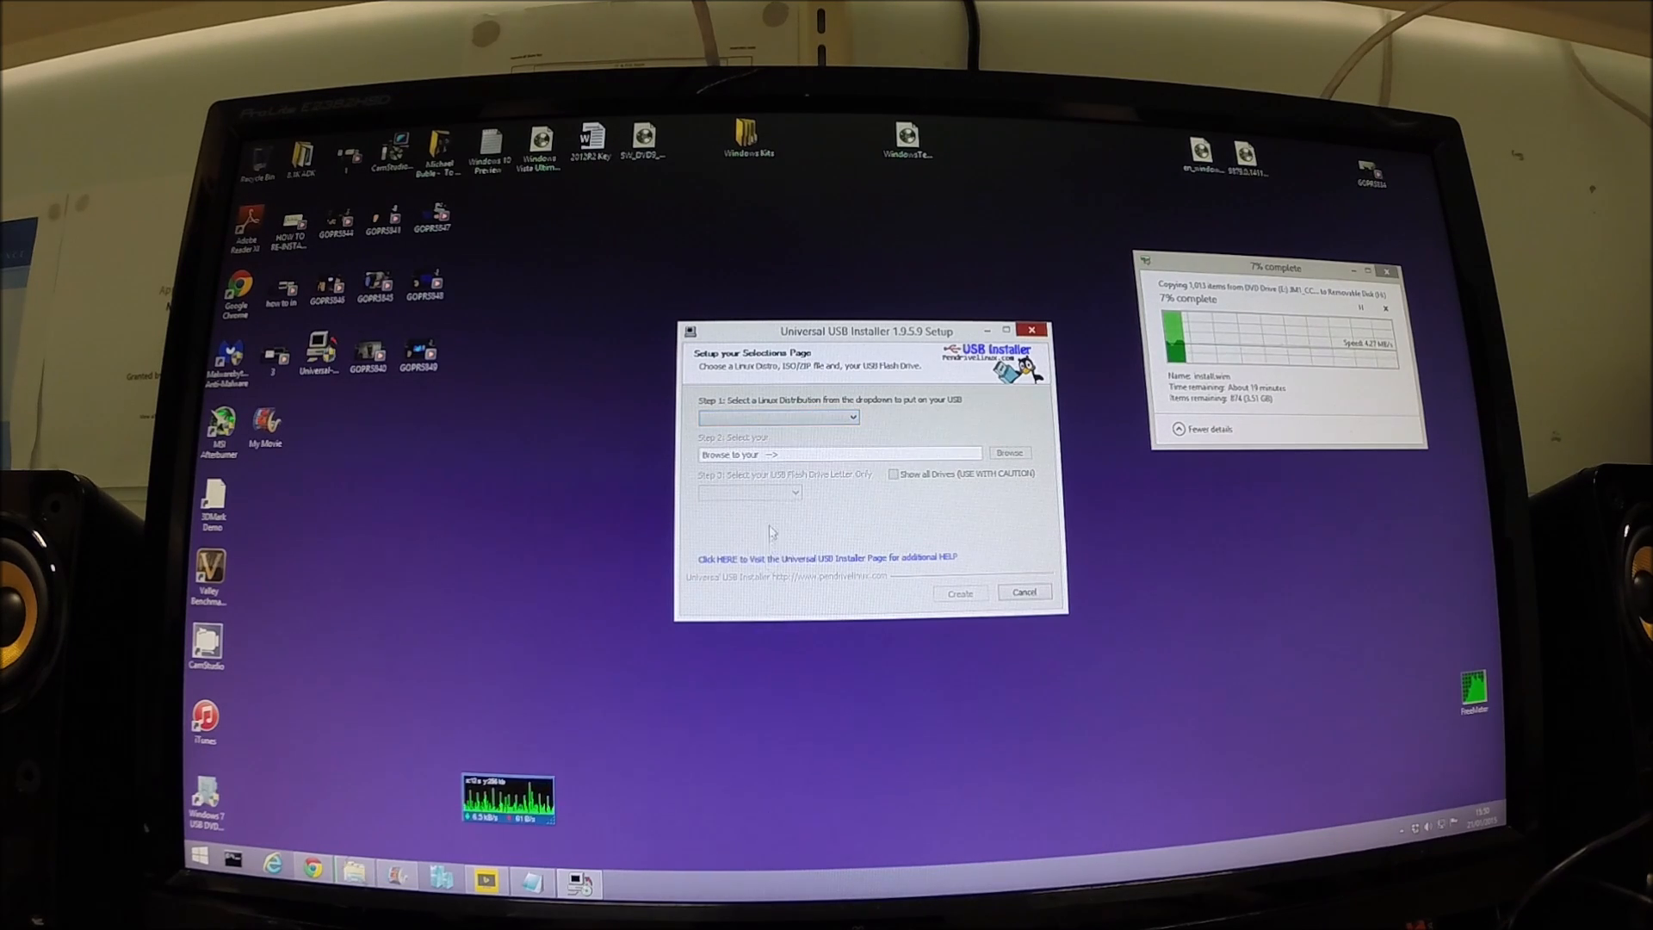
pyautogui.click(776, 416)
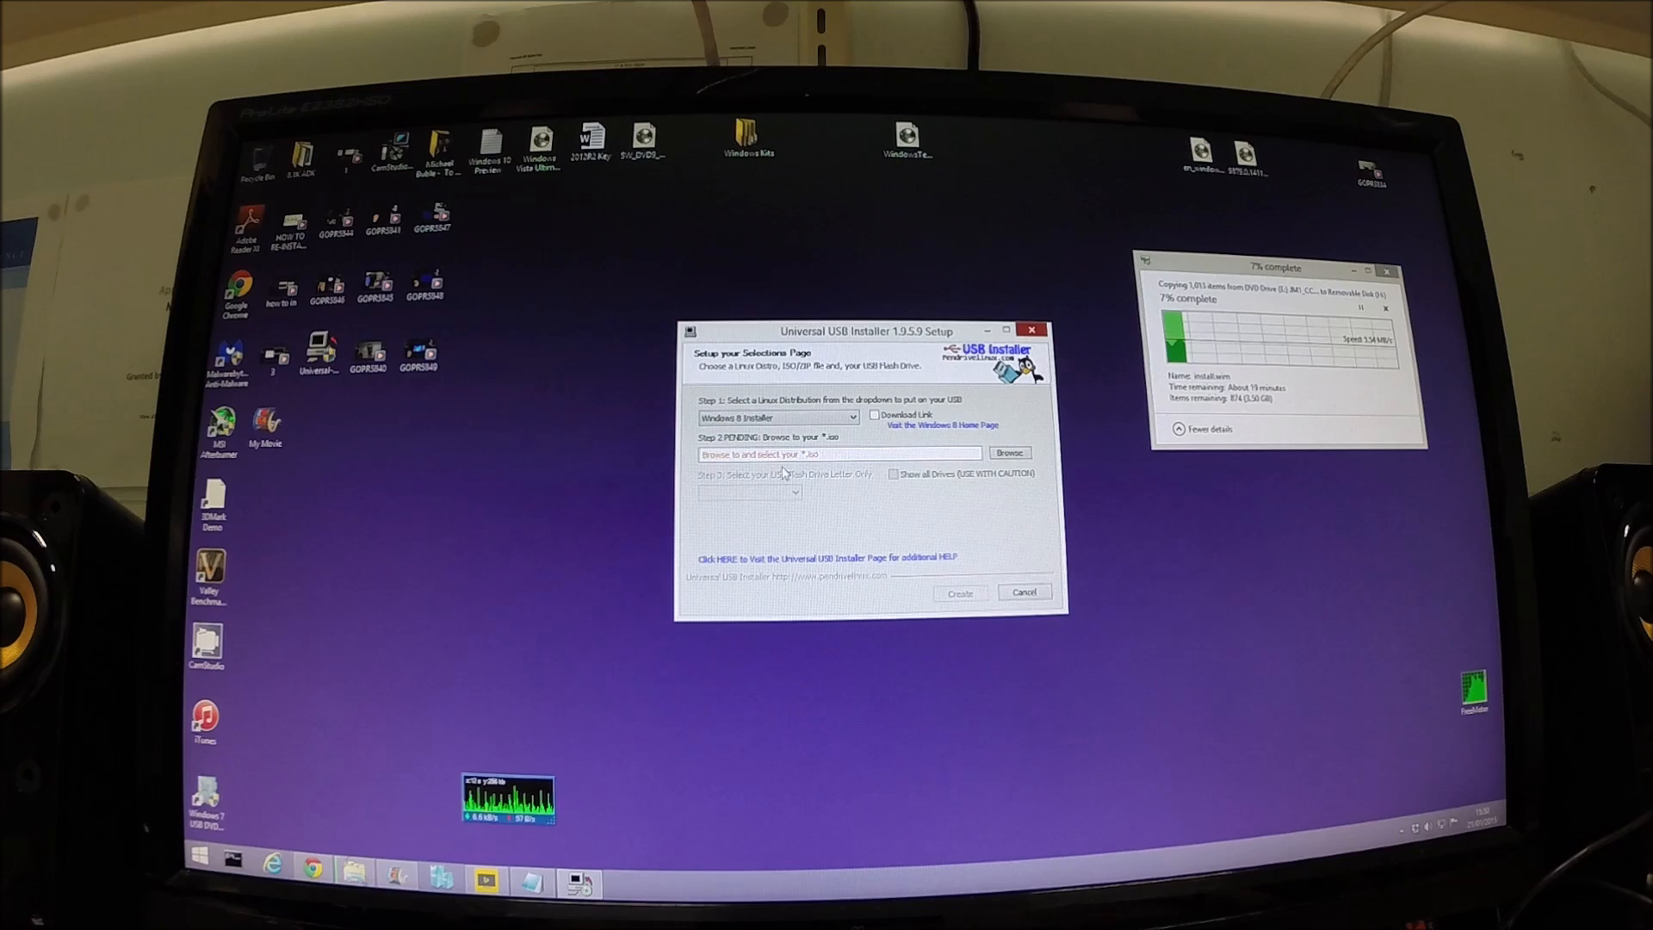
pyautogui.click(1009, 451)
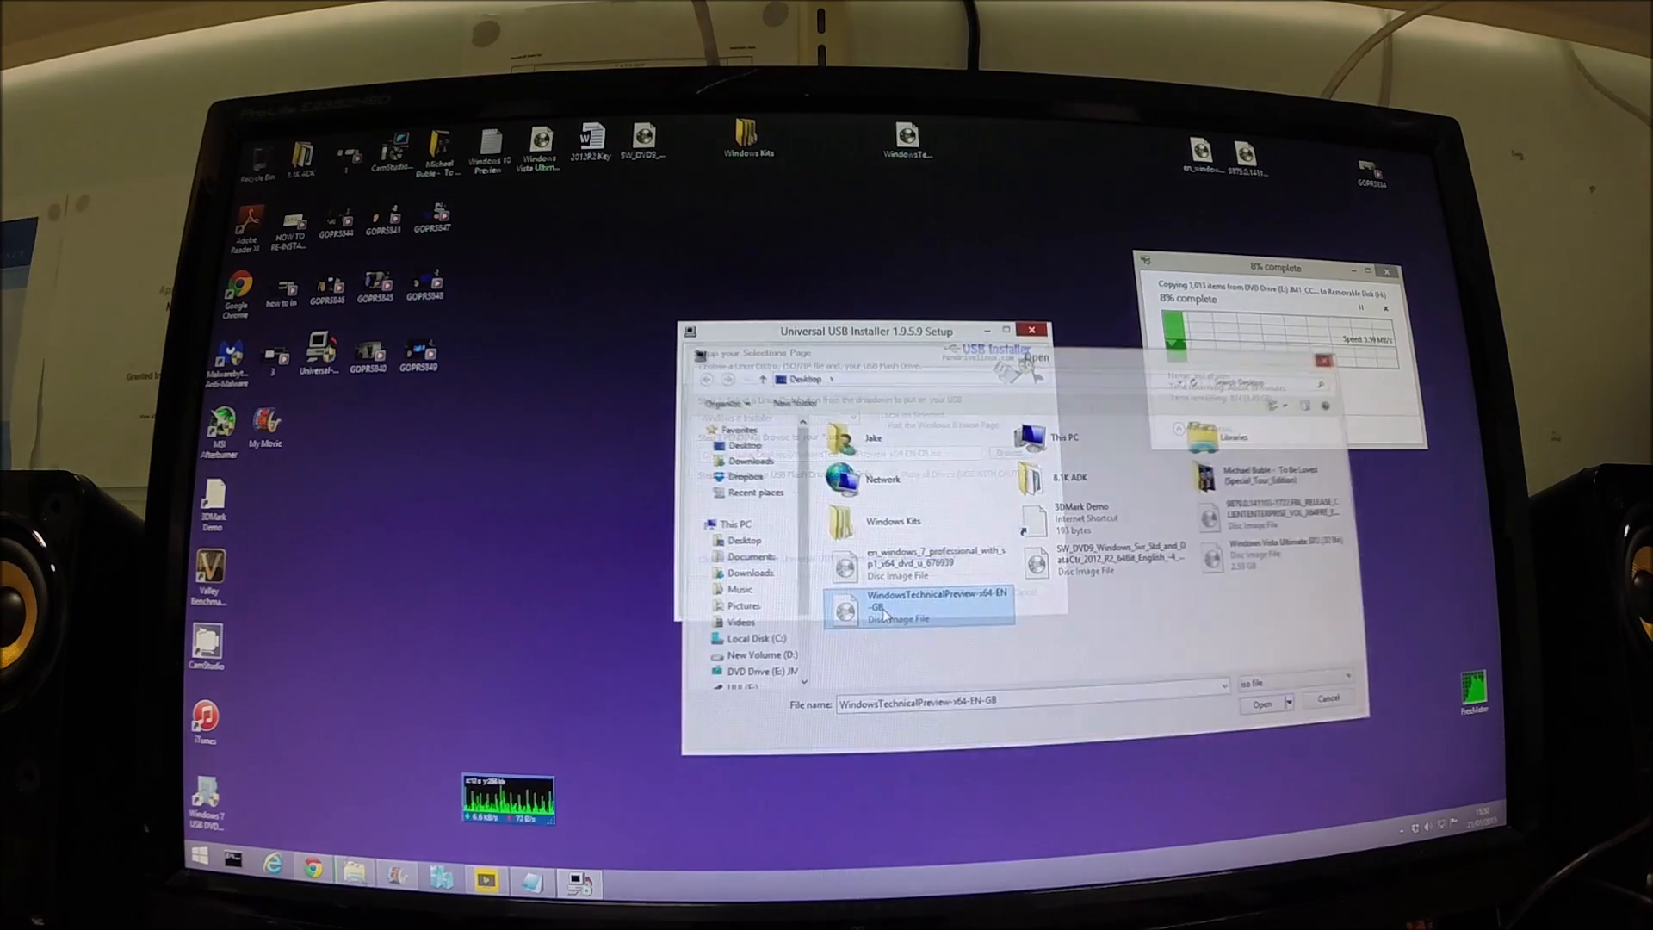
pyautogui.click(1267, 702)
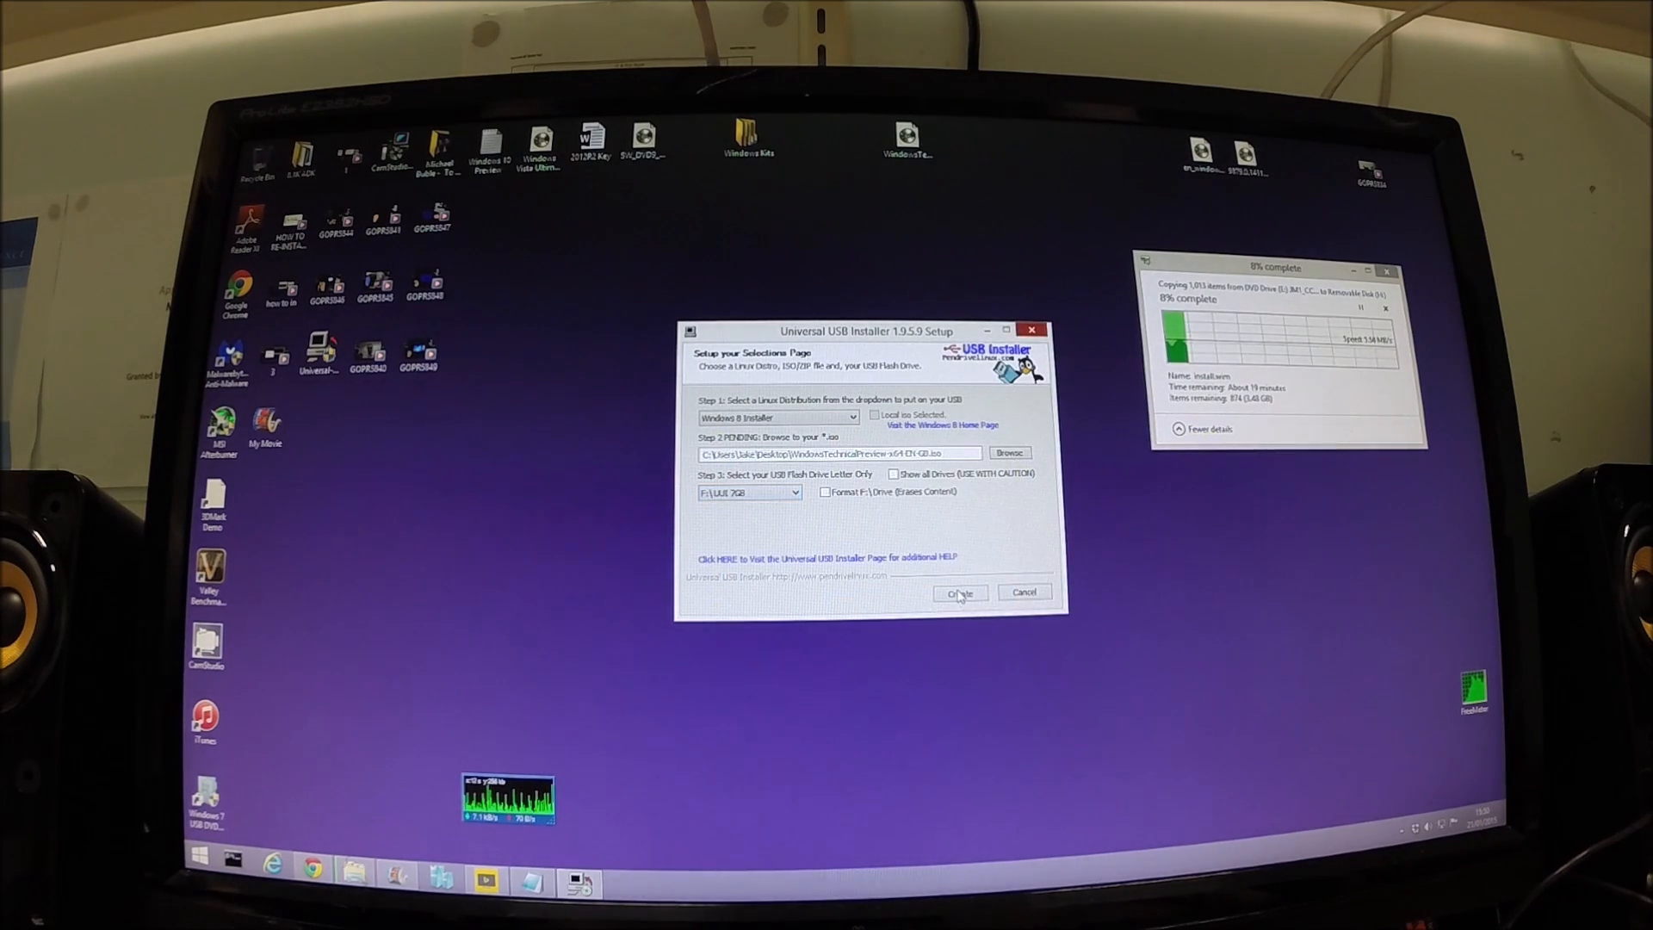
pyautogui.click(960, 593)
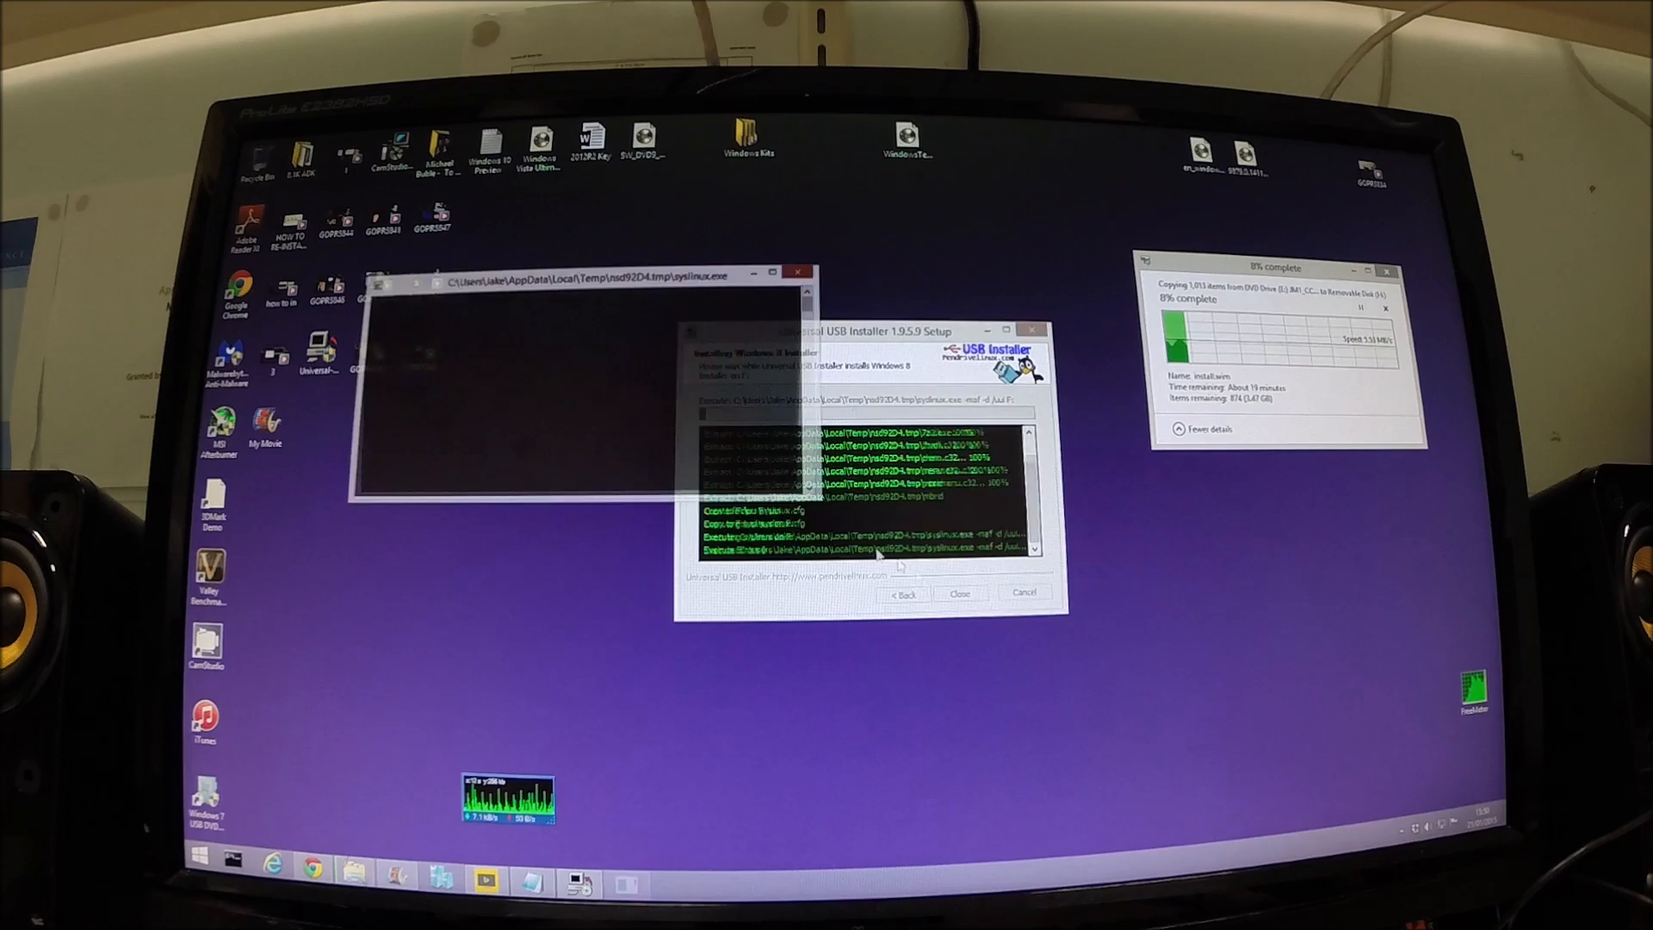